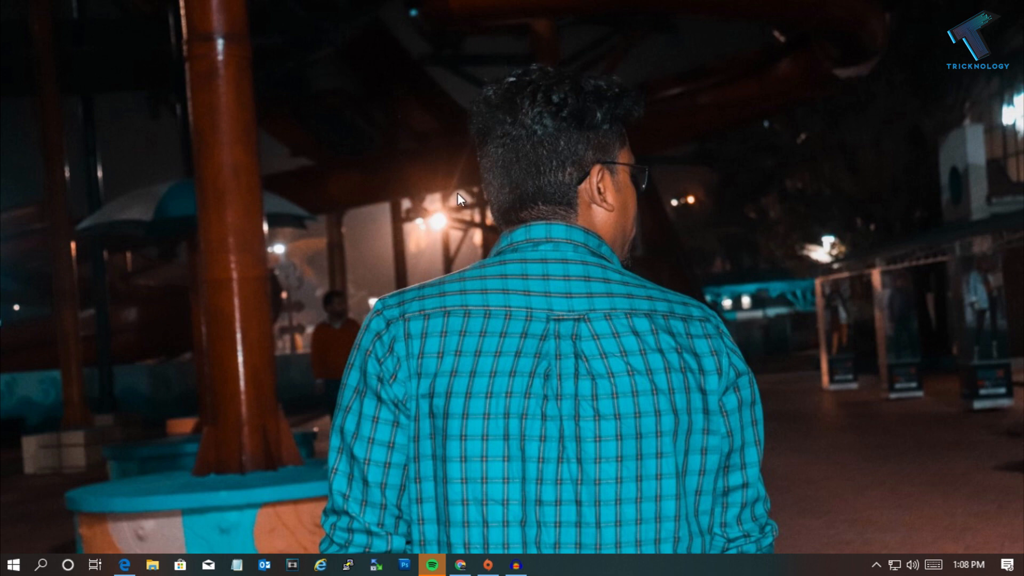
# Step: Bring up the desktop's context menu to reach Display settings
pyautogui.rightClick(458, 199)
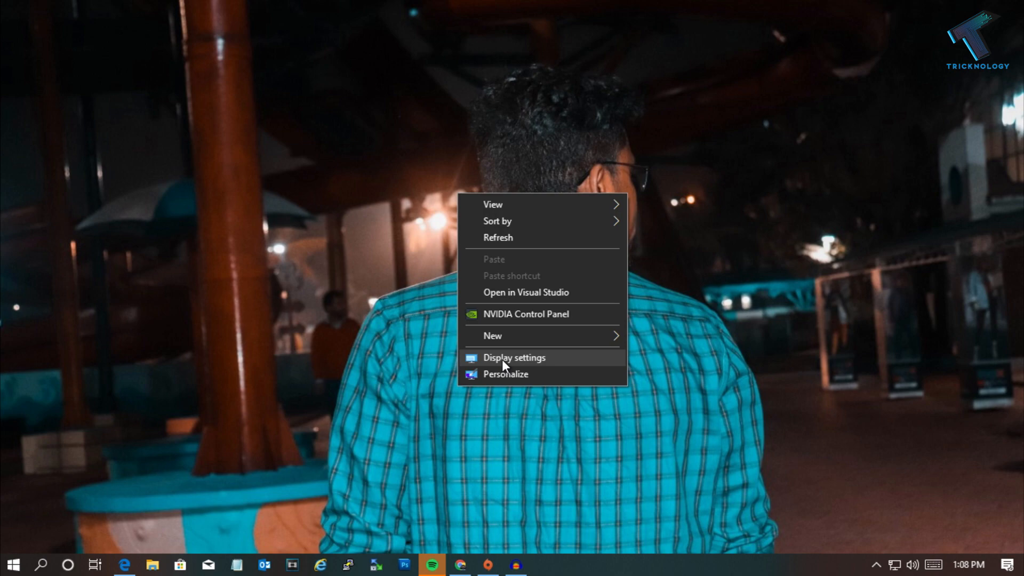
# Step: Show the Display page maximized, scrolled down to the Multiple displays options
pyautogui.click(514, 357)
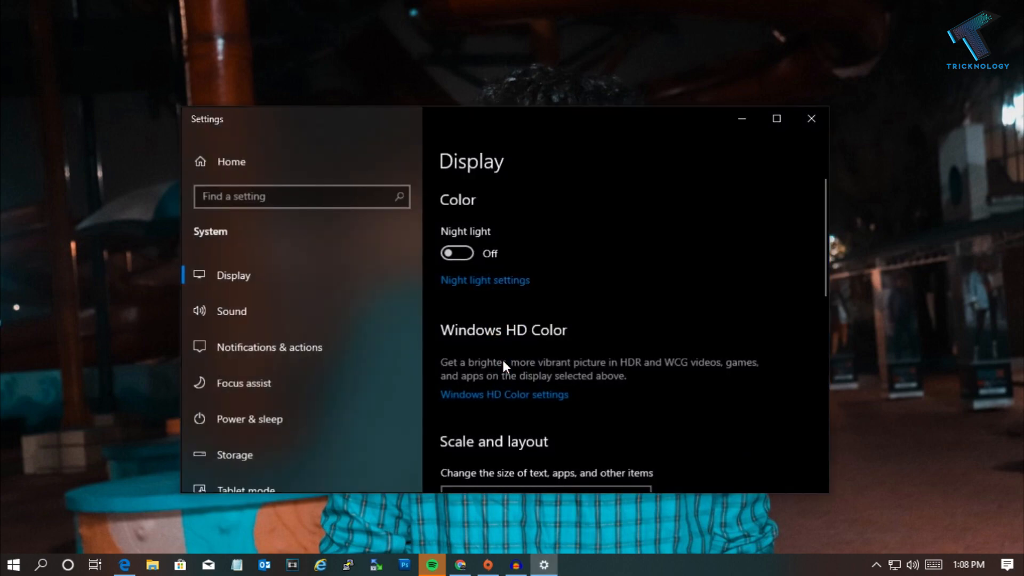
pyautogui.click(777, 119)
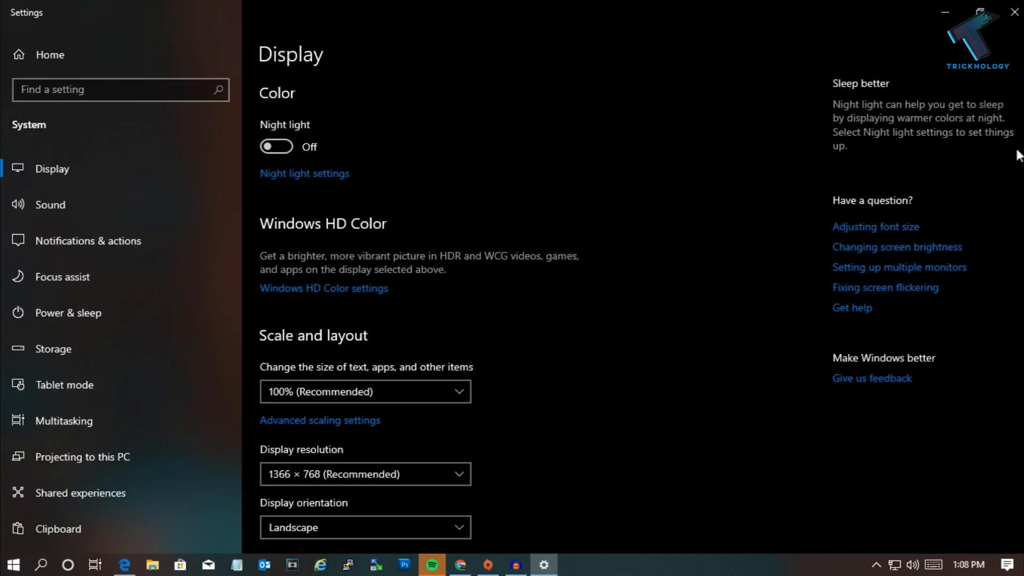
pyautogui.scroll(-3)
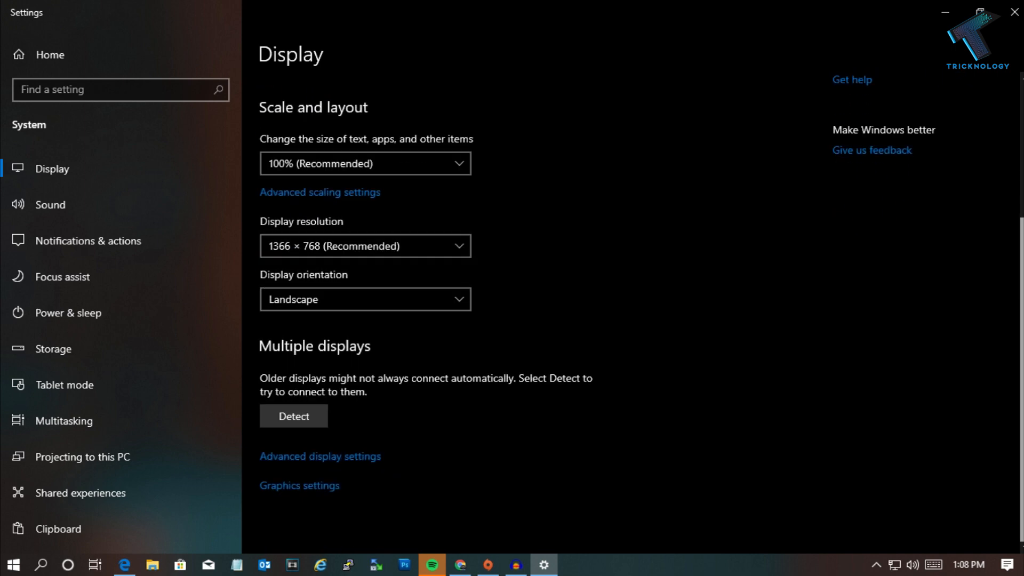
pyautogui.moveTo(369, 464)
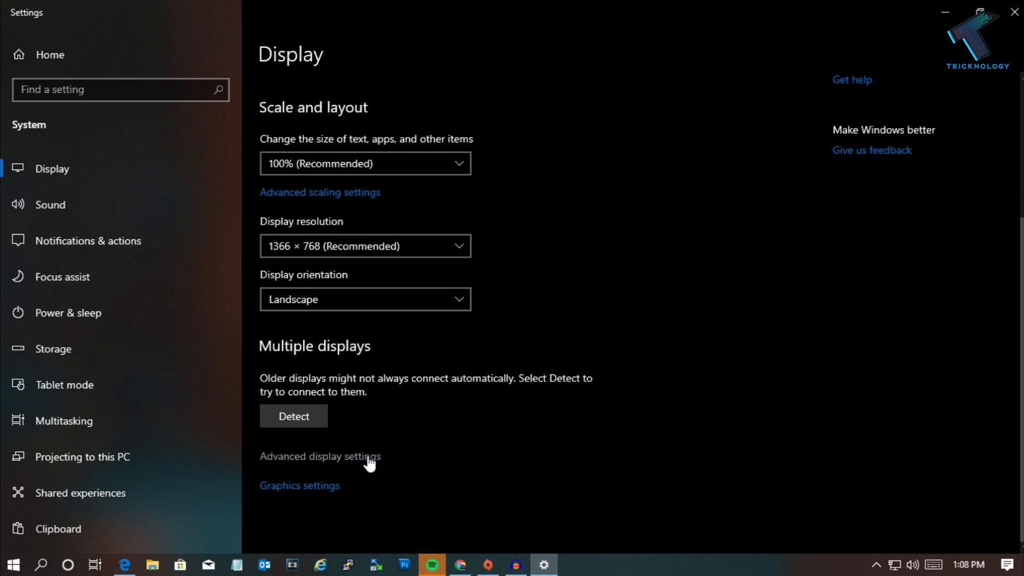
# Step: Read the GTX 1050 Ti in Advanced display settings, then reach This PC's options in File Explorer
pyautogui.click(319, 456)
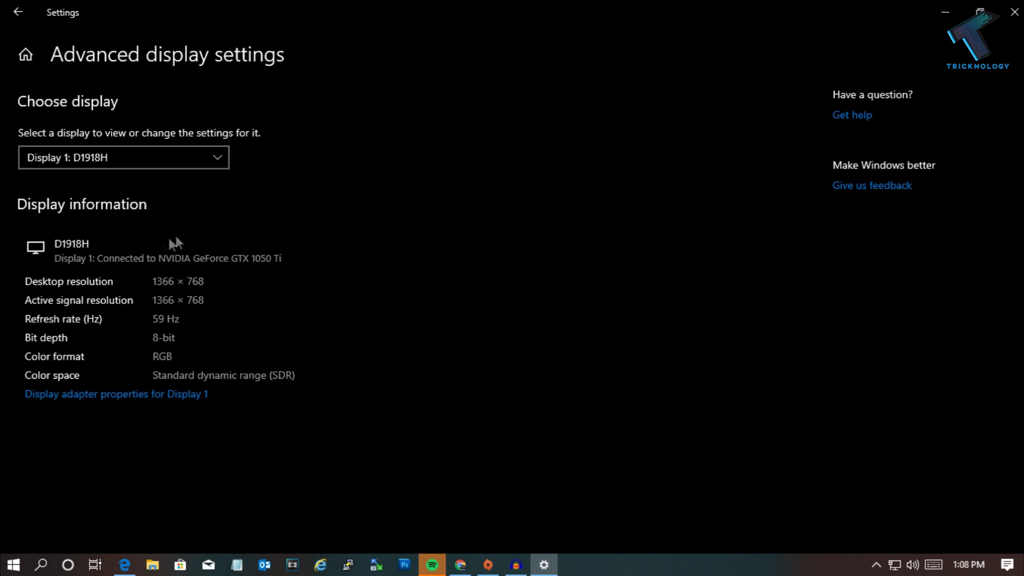
pyautogui.moveTo(161, 251)
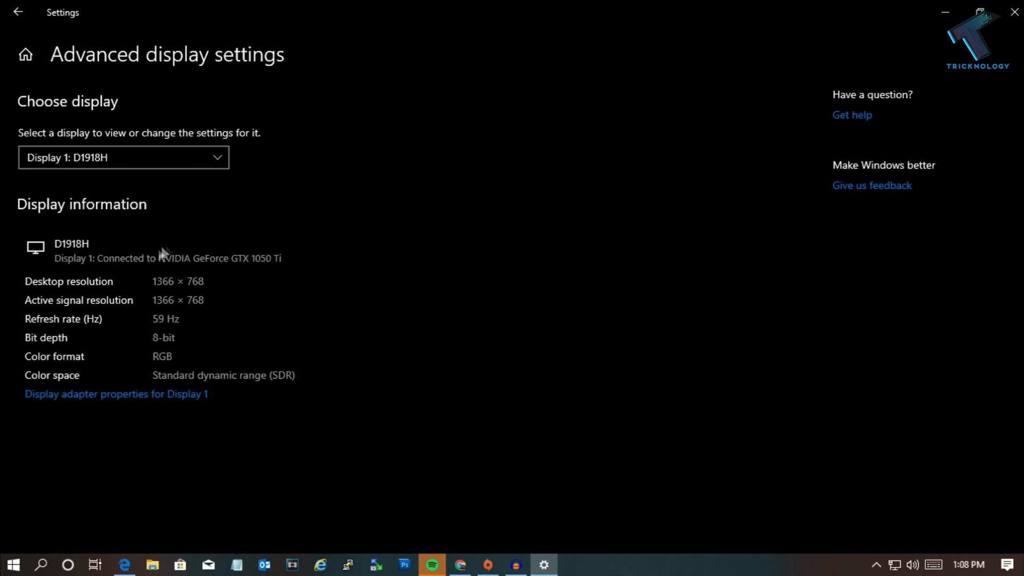
pyautogui.moveTo(171, 268)
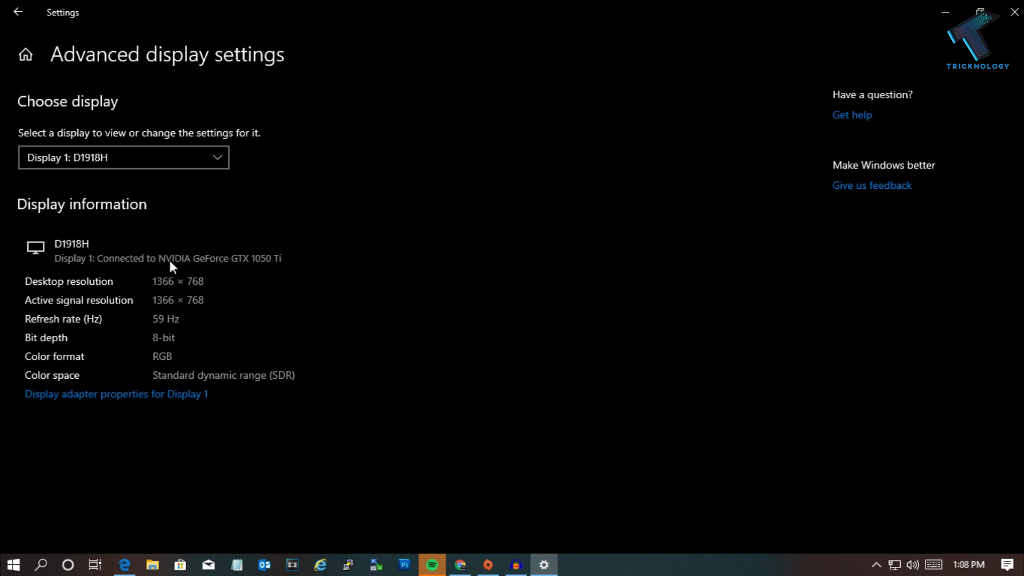
pyautogui.moveTo(248, 270)
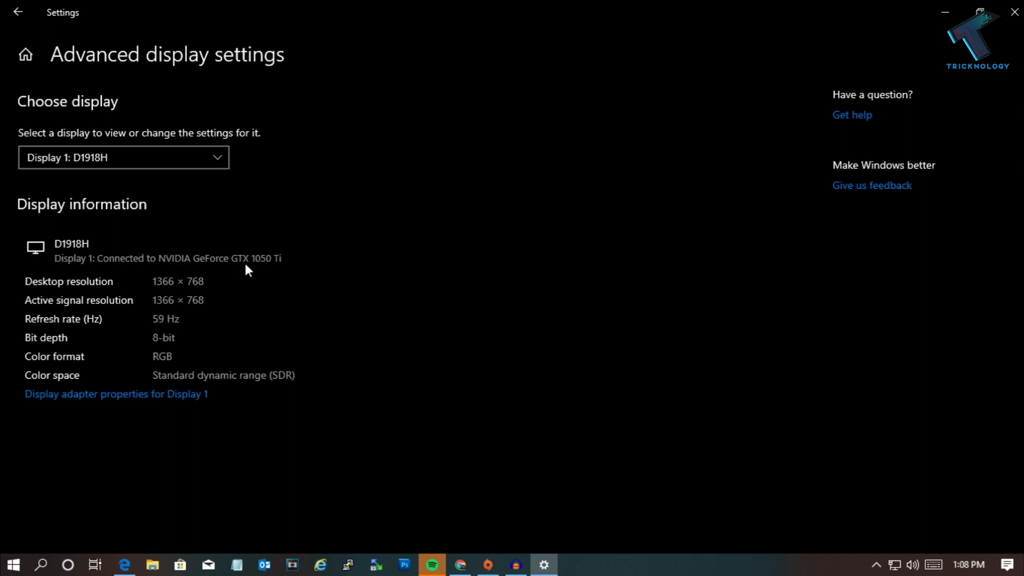
pyautogui.moveTo(275, 271)
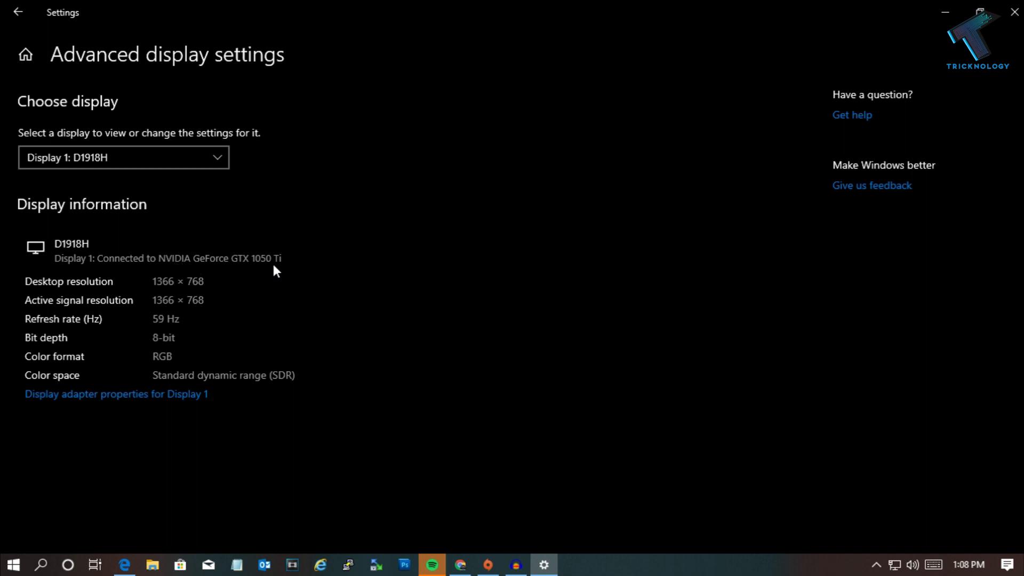
pyautogui.moveTo(260, 267)
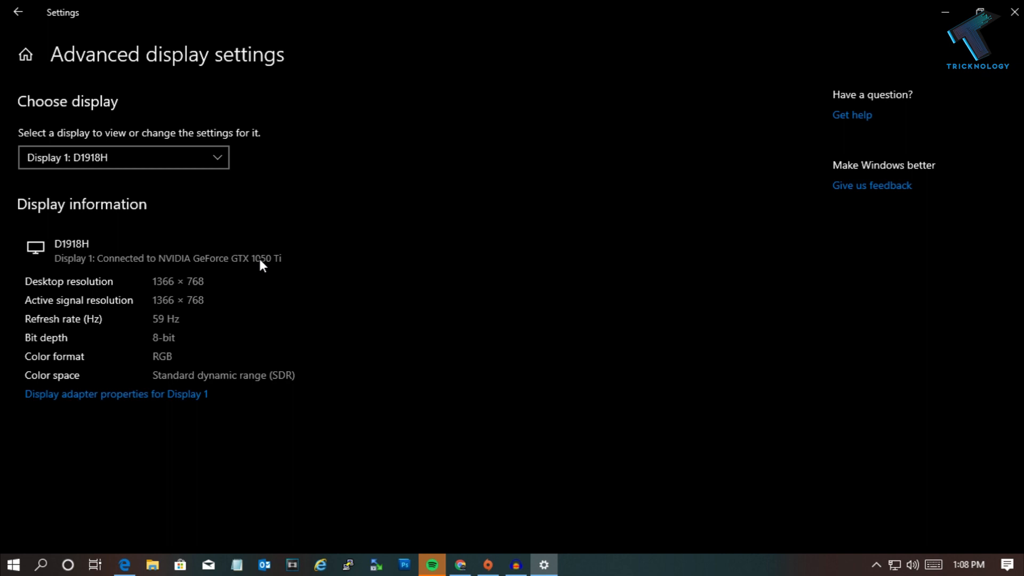
pyautogui.moveTo(472, 23)
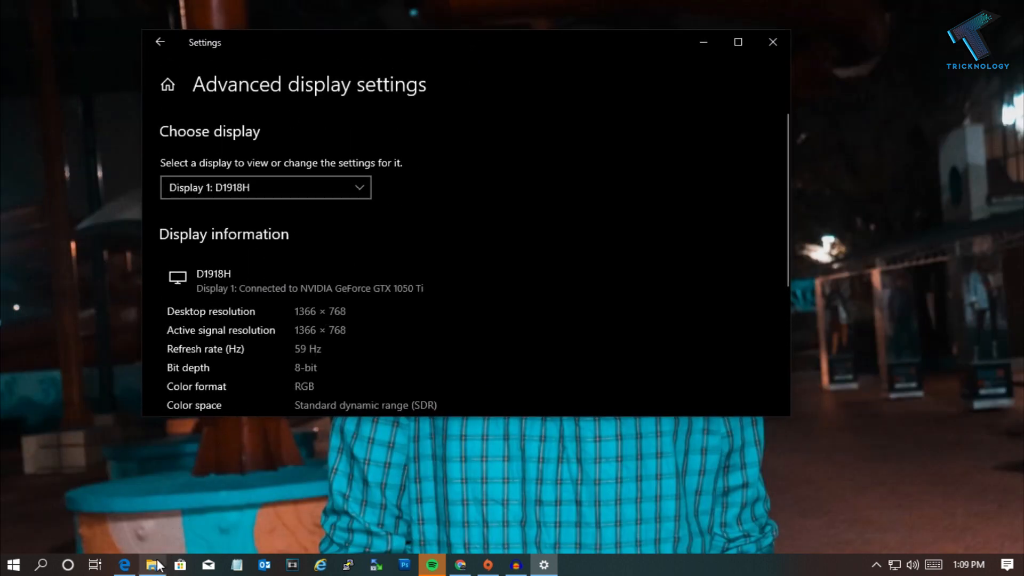
pyautogui.click(154, 565)
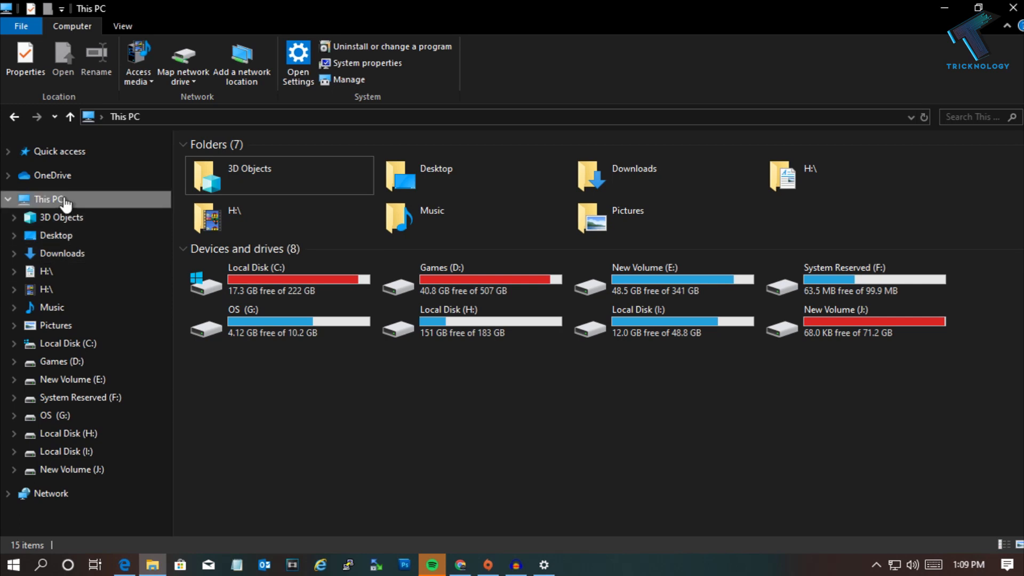
pyautogui.rightClick(46, 199)
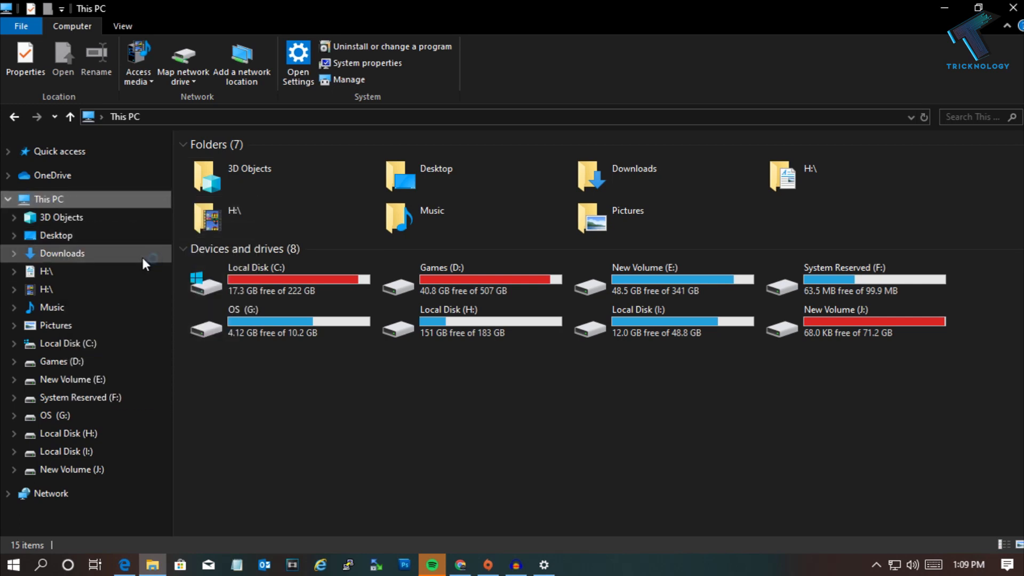
# Step: In Computer Management's Device Manager, expand Display adapters and select NVIDIA GeForce GTX 1050 Ti
pyautogui.click(348, 79)
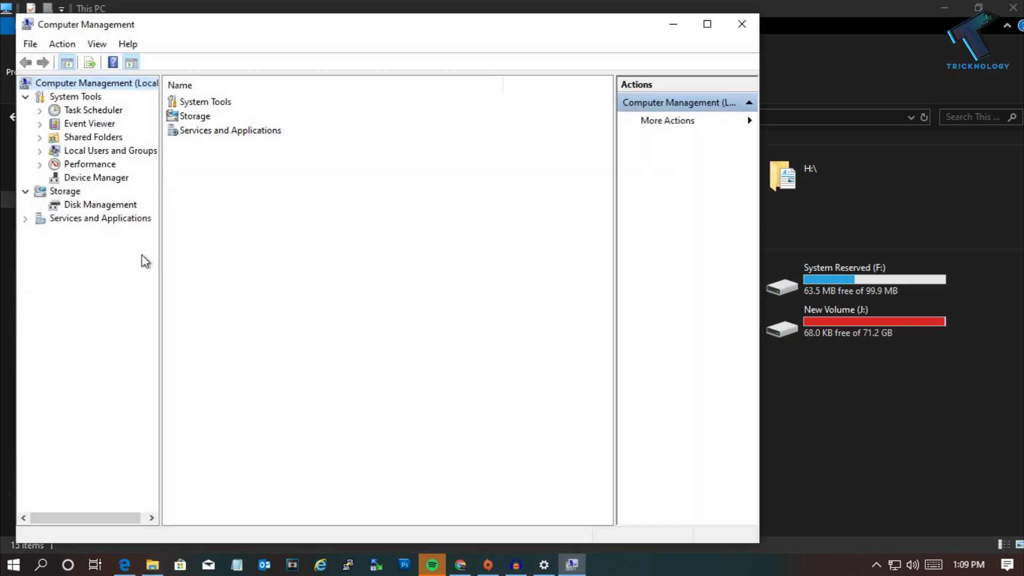
pyautogui.click(96, 177)
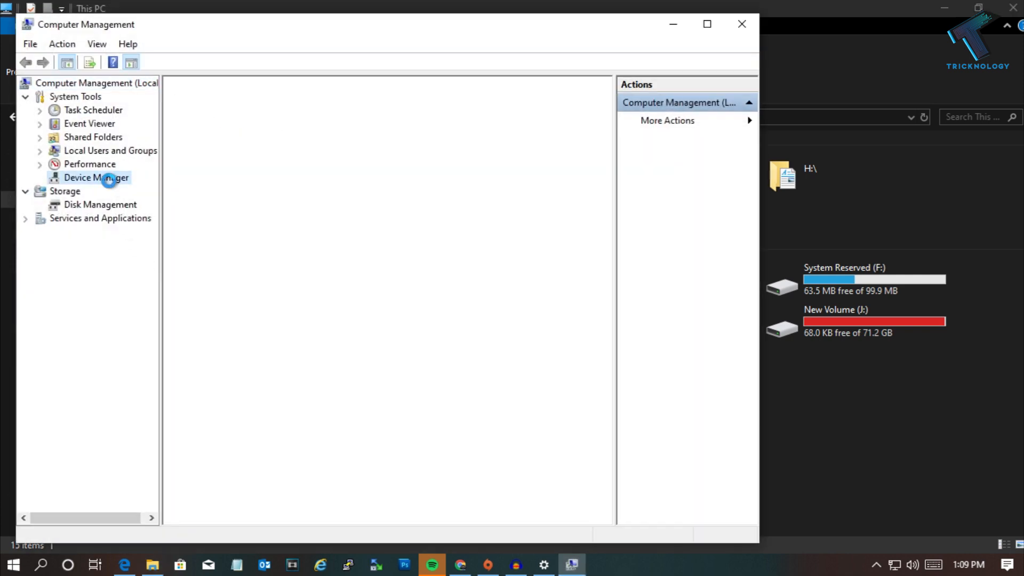
pyautogui.click(97, 178)
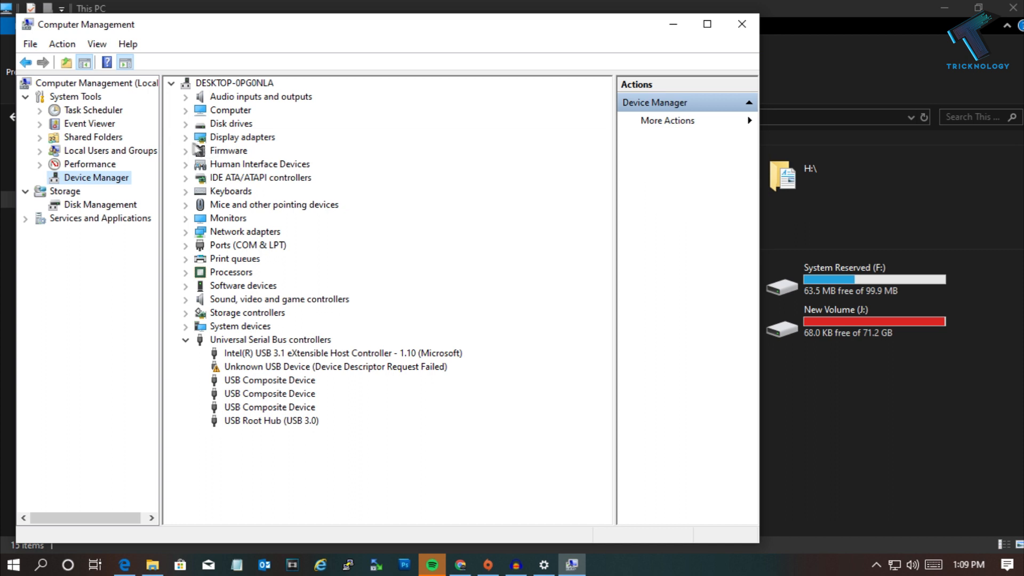
pyautogui.click(186, 138)
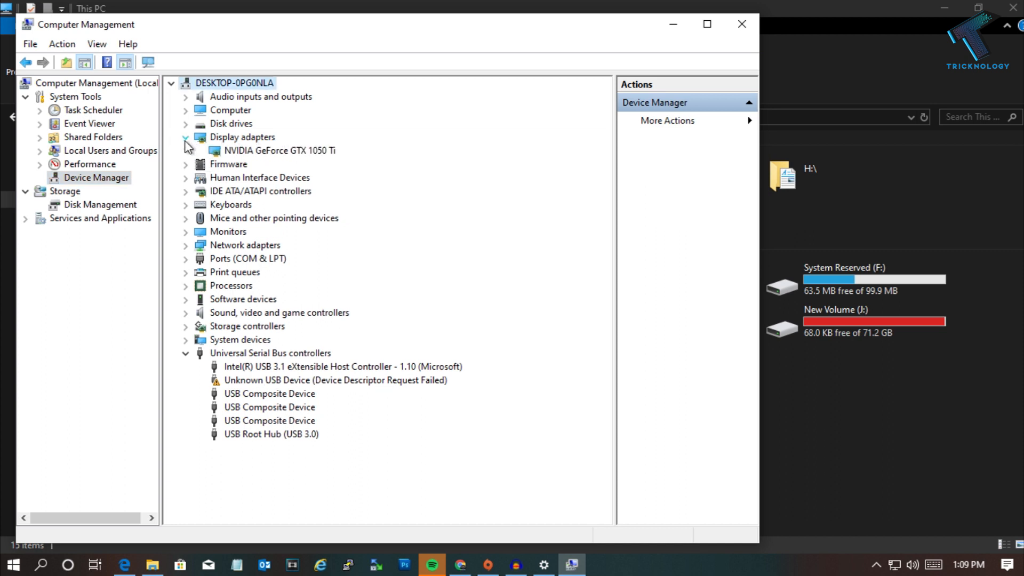
pyautogui.click(275, 150)
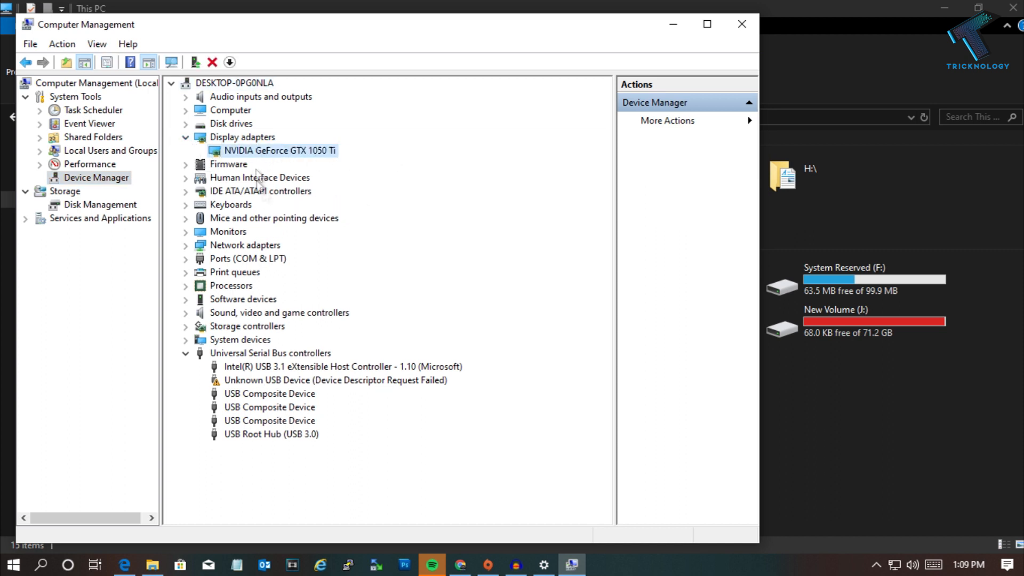
pyautogui.moveTo(277, 169)
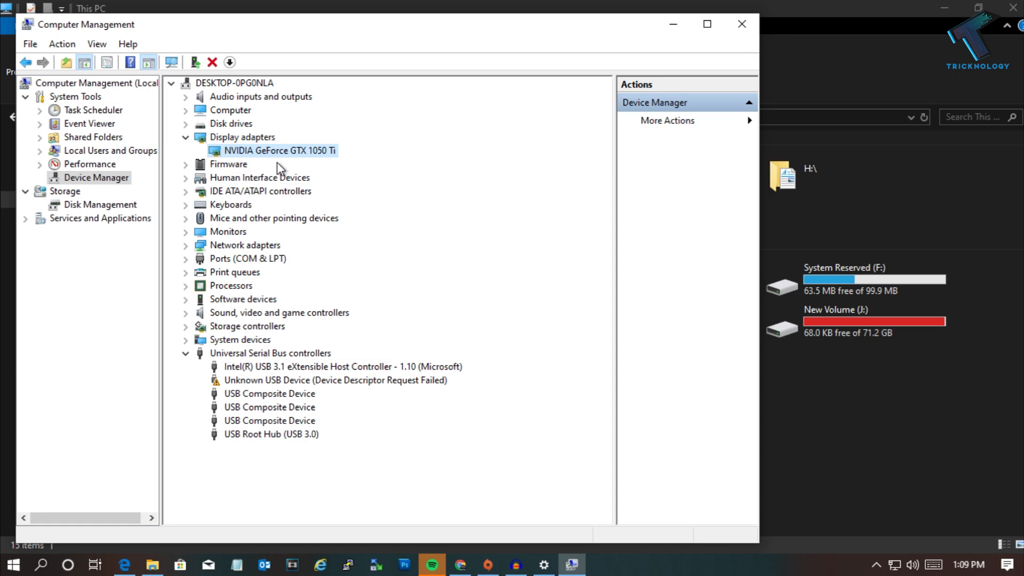